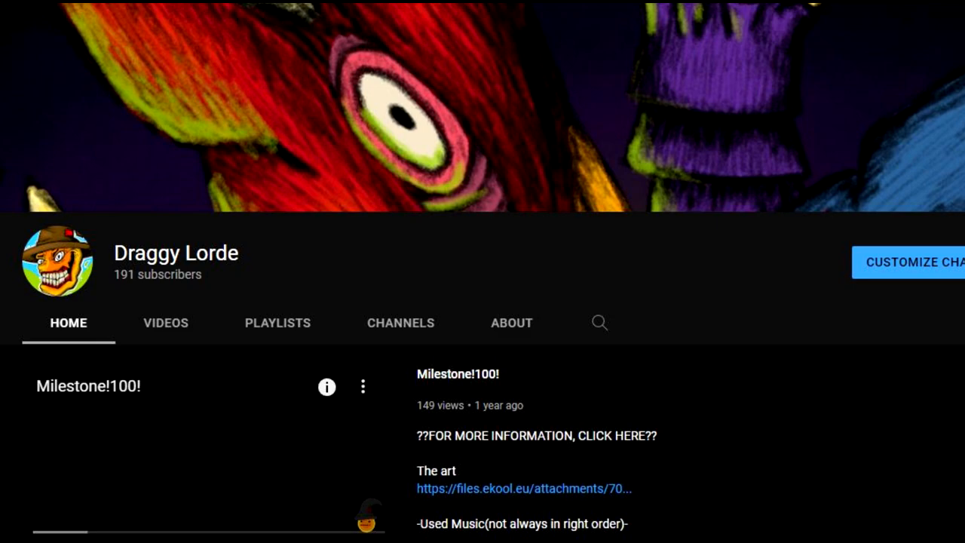
Step: Open the video's three-dot menu showing Description, Report and Send feedback options
{"action": "left_click", "coordinate": [511, 322]}
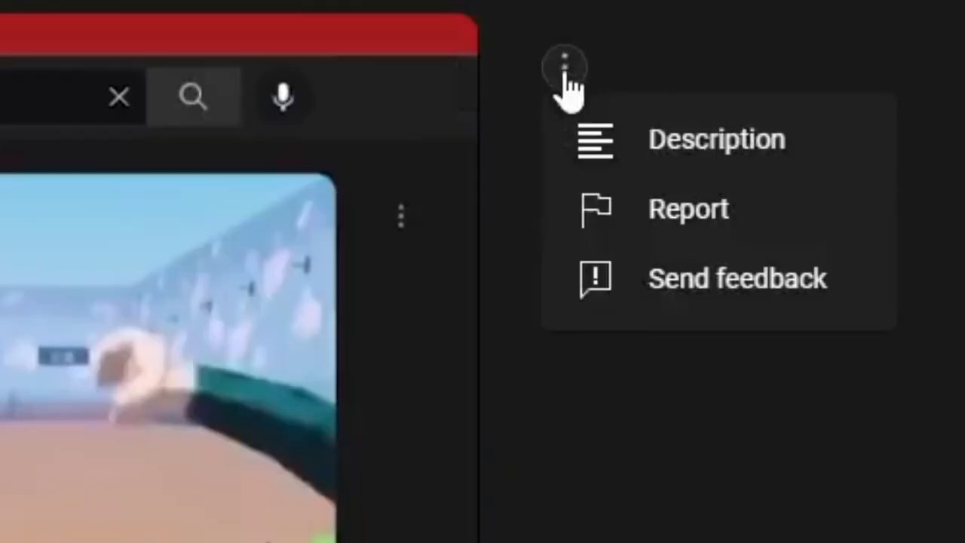
{"action": "mouse_move", "coordinate": [596, 208]}
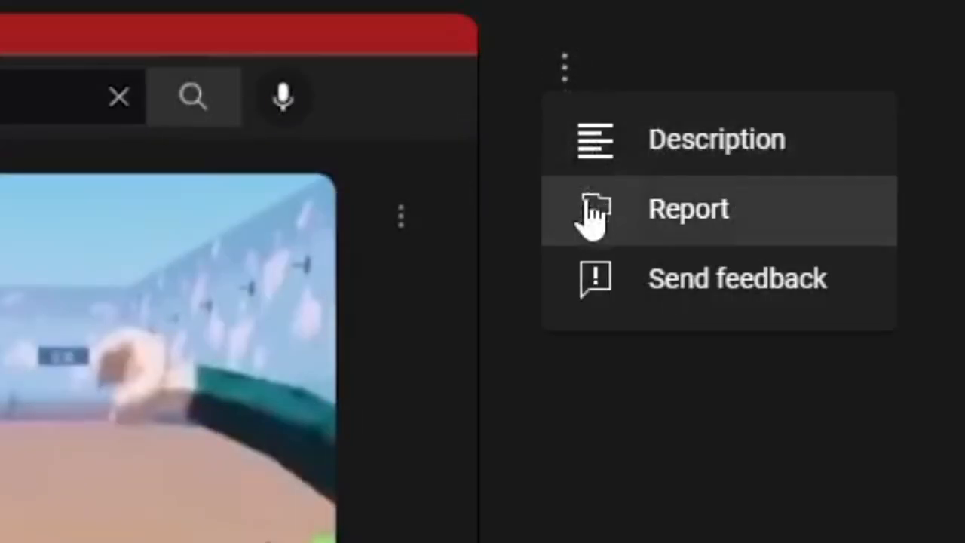